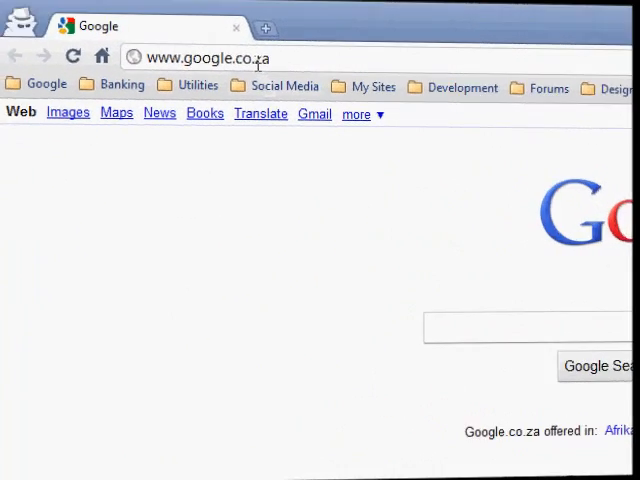
pyautogui.write('http://tribulant.com')
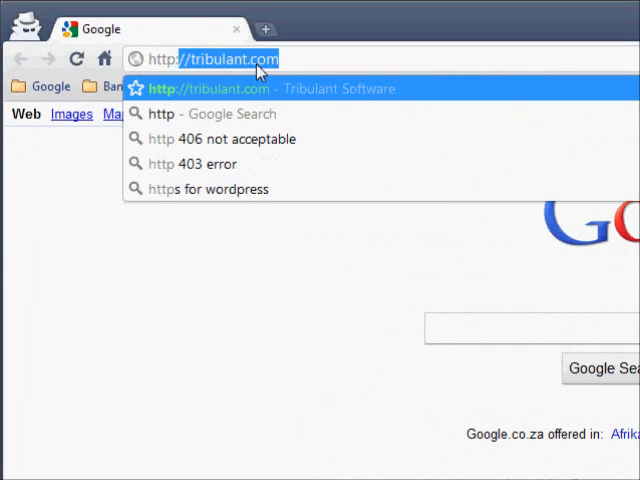
pyautogui.write('/downloads/')
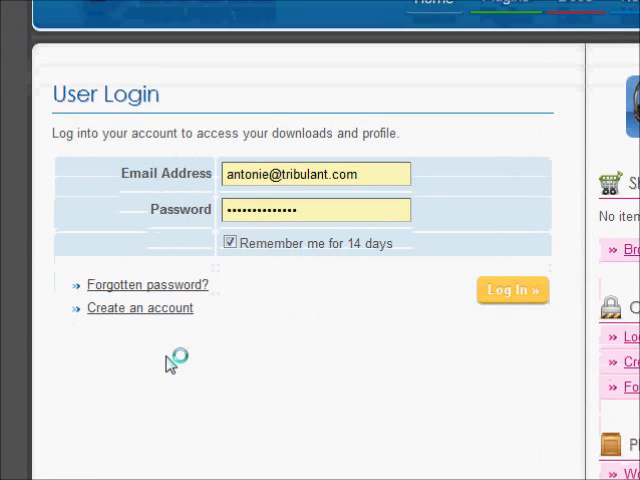
# Step: Log in to the Tribulant account and view the Manage Downloads list
pyautogui.click(512, 290)
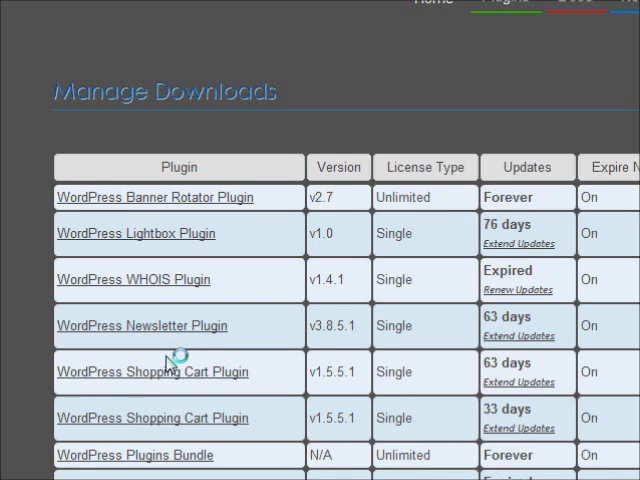
pyautogui.scroll(3)
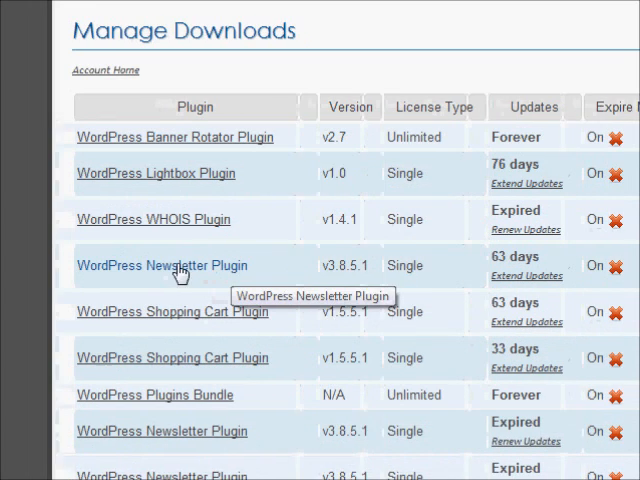
pyautogui.moveTo(308, 276)
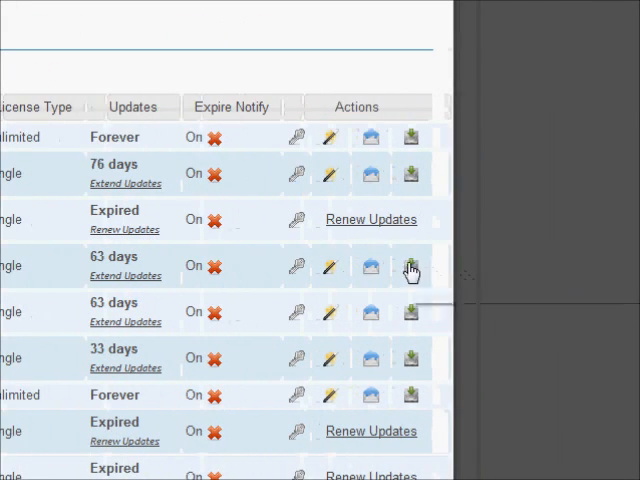
pyautogui.moveTo(410, 266)
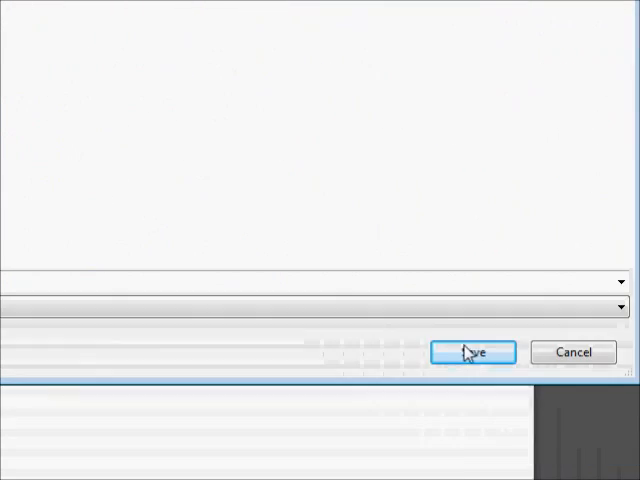
pyautogui.click(472, 352)
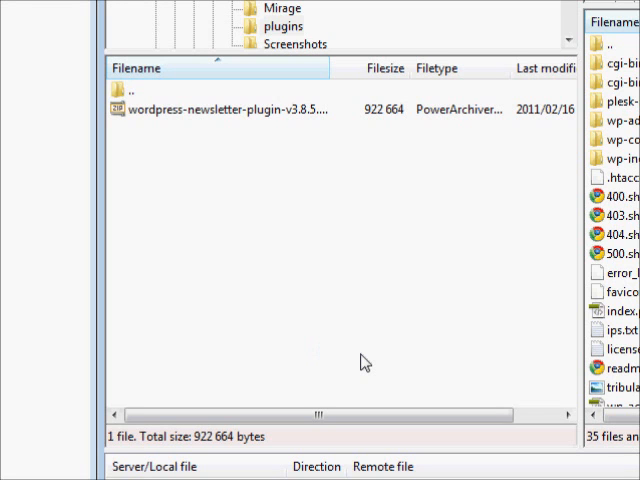
pyautogui.moveTo(408, 360)
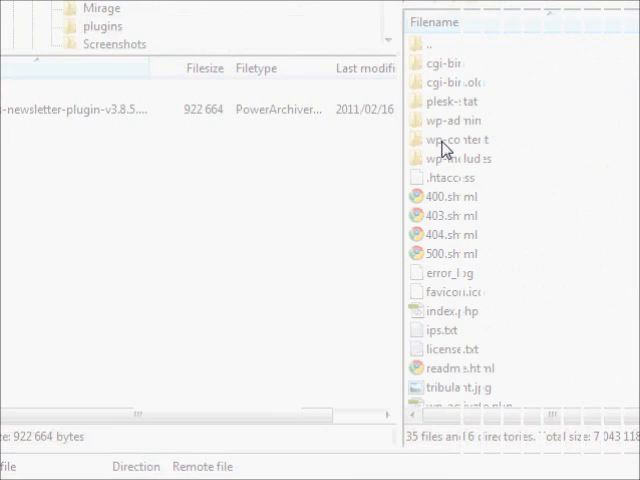
# Step: Upload the local wp-mailinglist folder into the server's wp-content/plugins folder
pyautogui.doubleClick(456, 140)
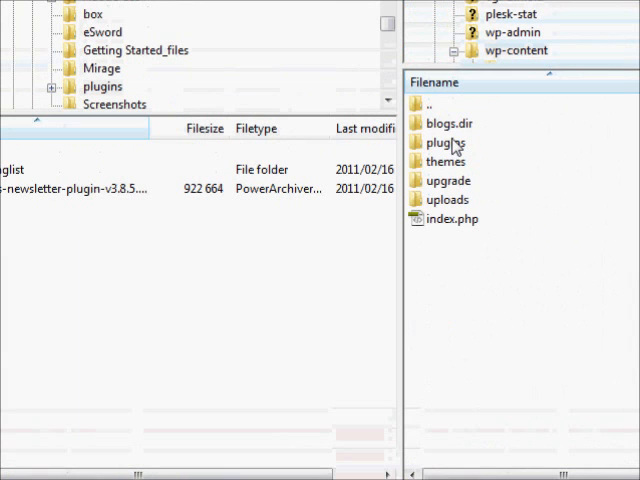
pyautogui.doubleClick(444, 142)
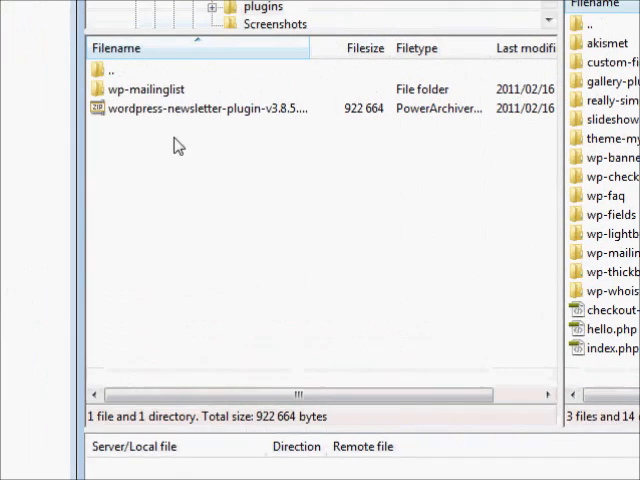
pyautogui.click(164, 128)
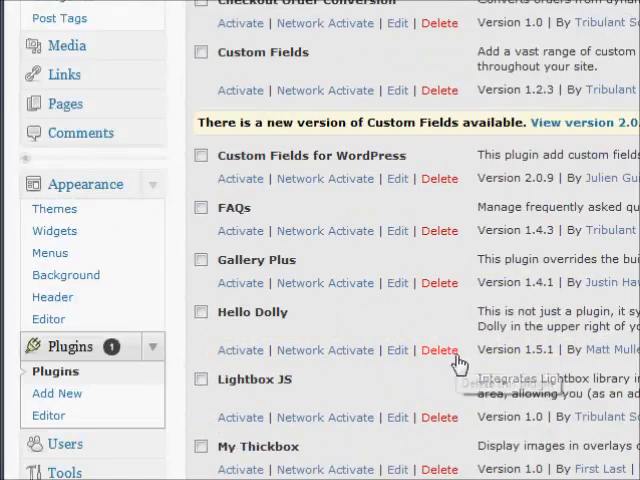
# Step: Locate Newsletters on the Plugins page and activate it
pyautogui.scroll(-3)
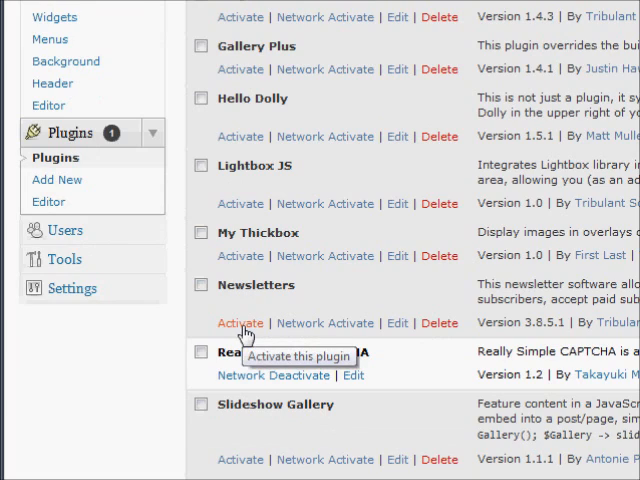
pyautogui.scroll(3)
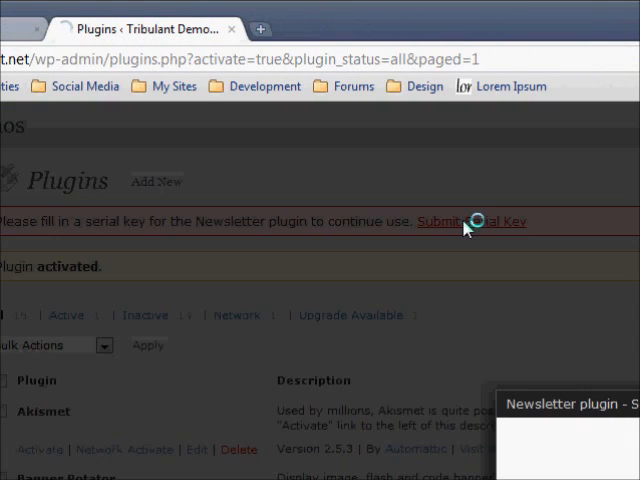
# Step: Return to Tribulant downloads and request a serial key for the Newsletter plugin license
pyautogui.click(470, 220)
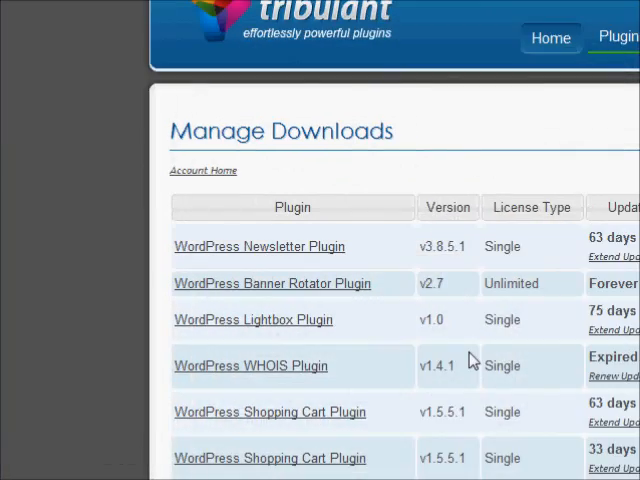
pyautogui.hscroll(3)
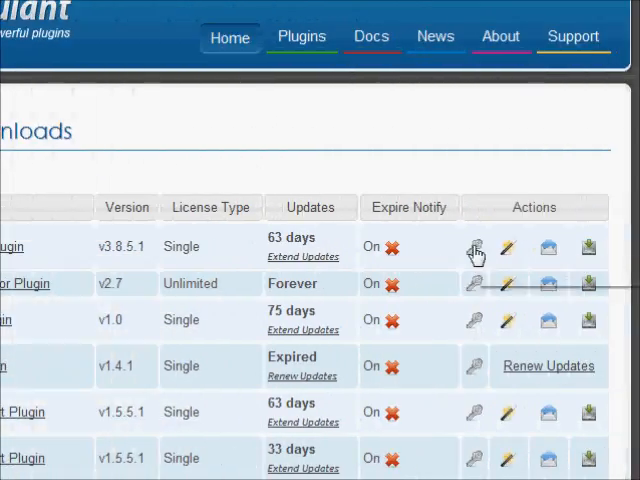
pyautogui.moveTo(474, 246)
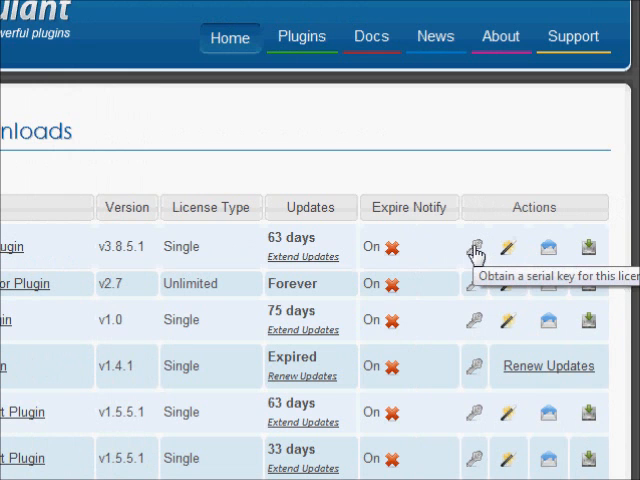
pyautogui.click(474, 246)
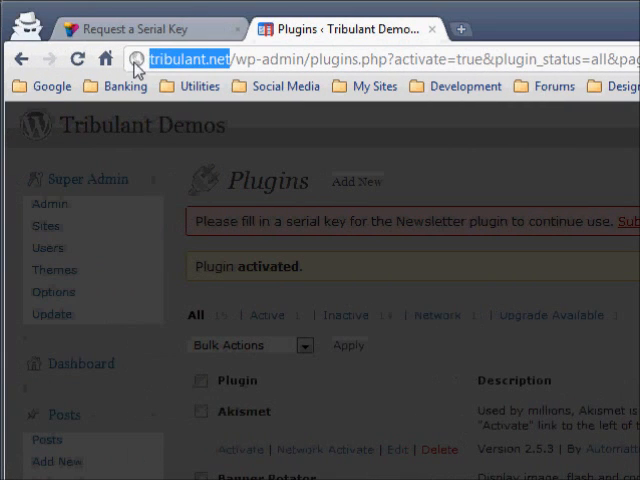
# Step: Set the Host/Domain Name to the suggested tribulant.net on the key request page
pyautogui.click(130, 28)
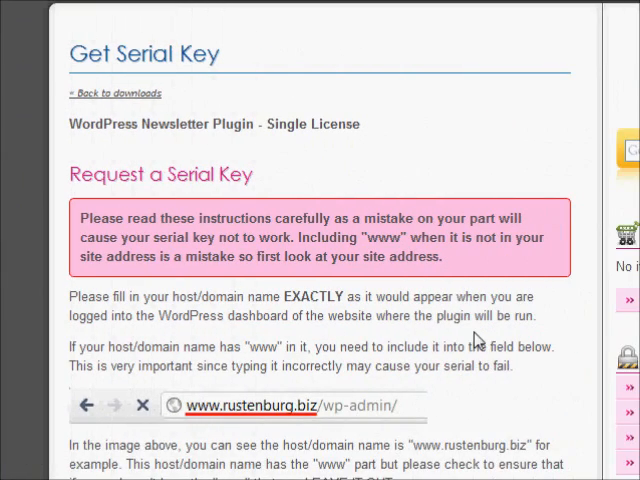
pyautogui.scroll(-3)
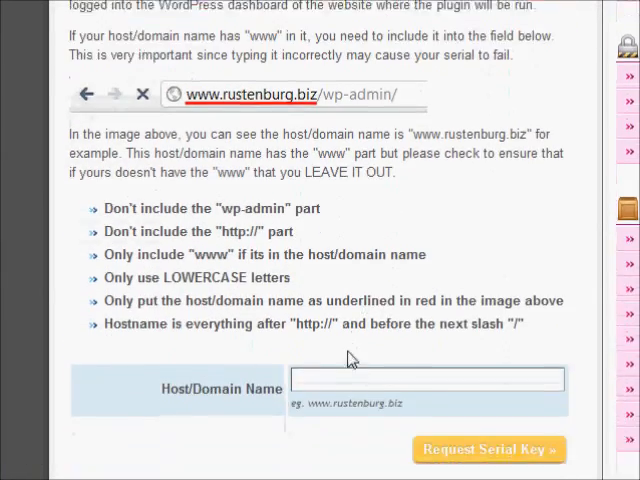
pyautogui.write('tribulant.net')
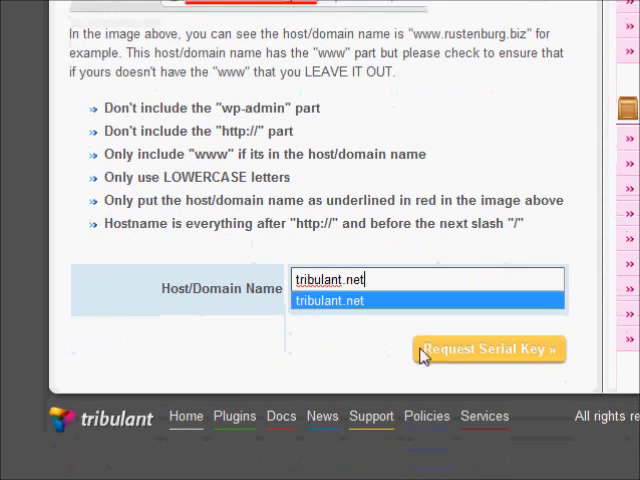
pyautogui.click(328, 300)
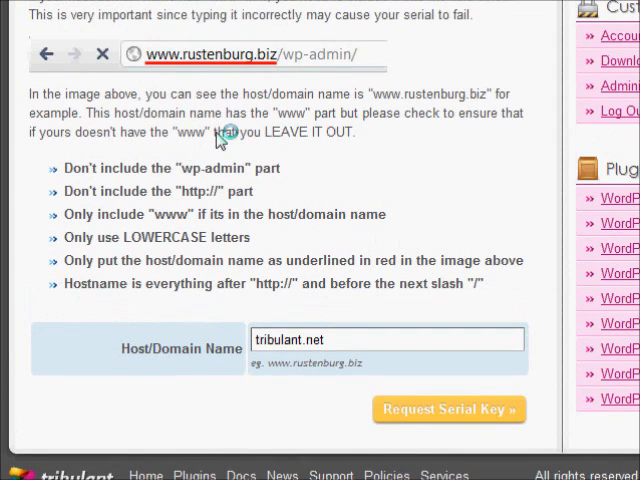
# Step: Request the serial key for tribulant.net and select the generated key to copy it
pyautogui.click(448, 408)
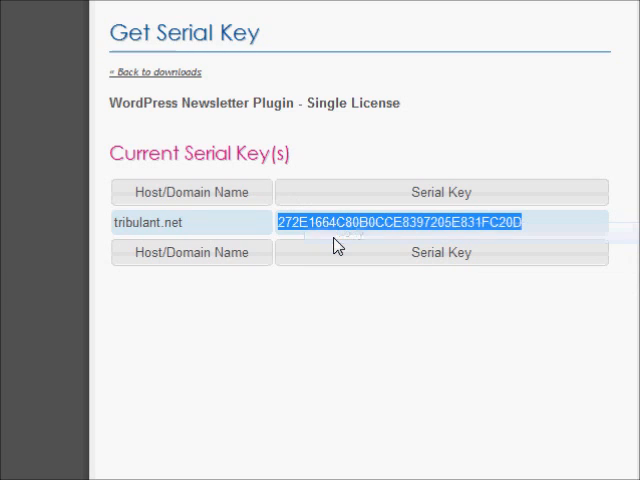
pyautogui.click(230, 28)
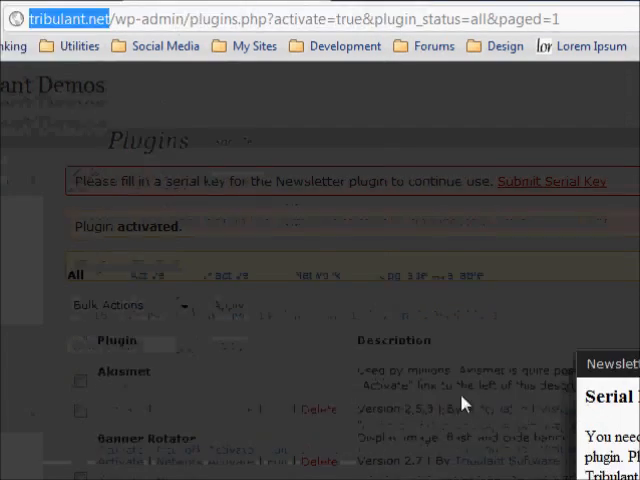
pyautogui.click(552, 180)
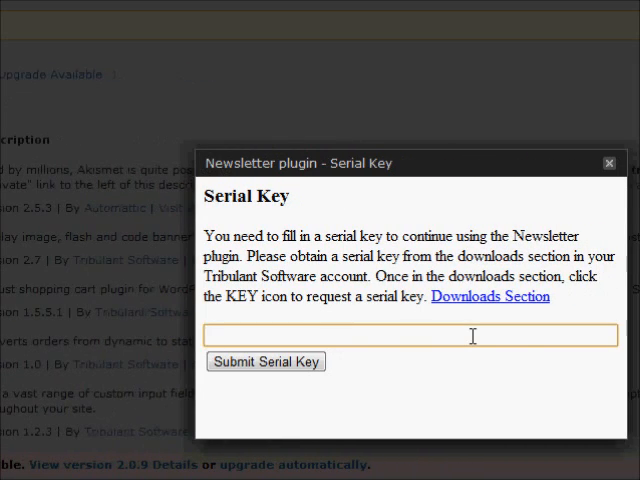
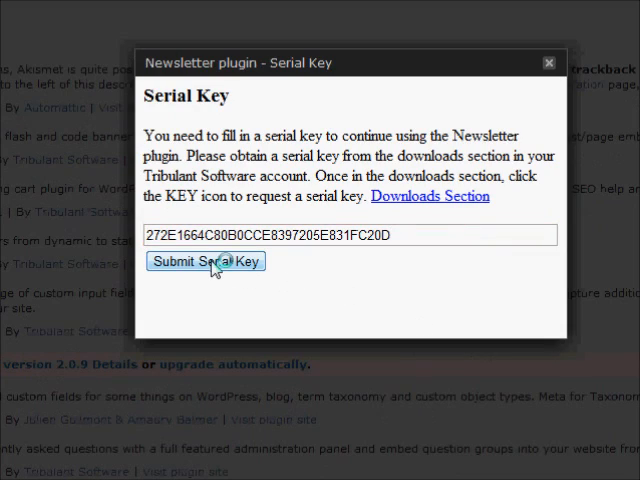
pyautogui.click(204, 260)
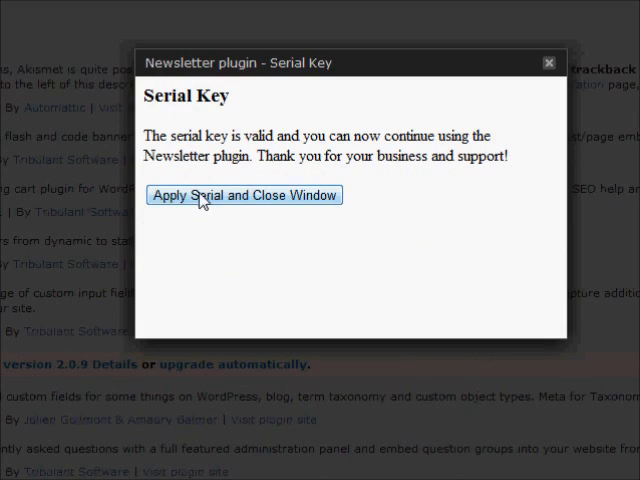
pyautogui.click(244, 196)
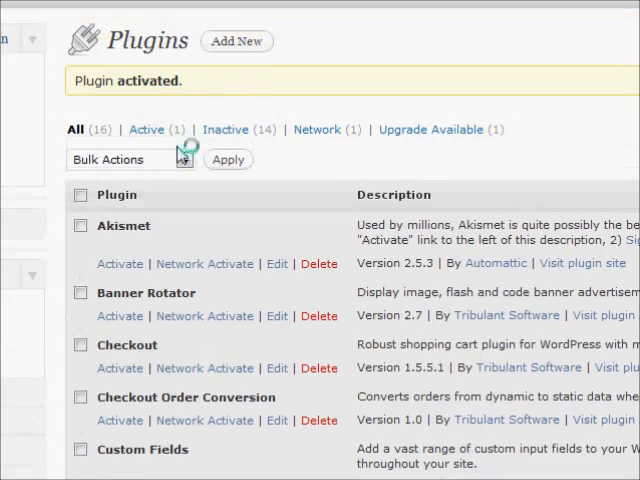
pyautogui.scroll(-3)
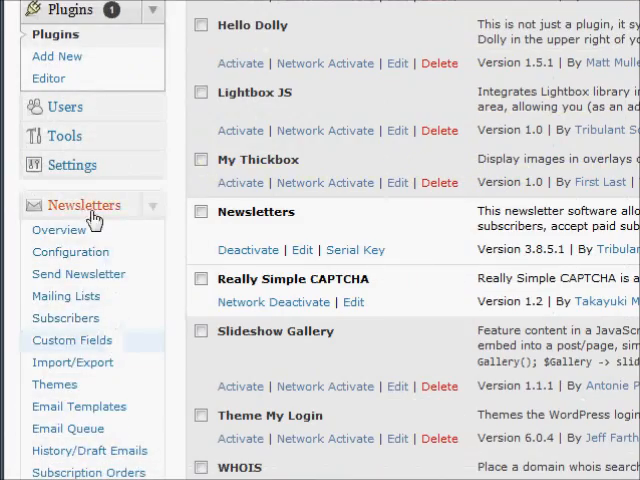
pyautogui.scroll(-3)
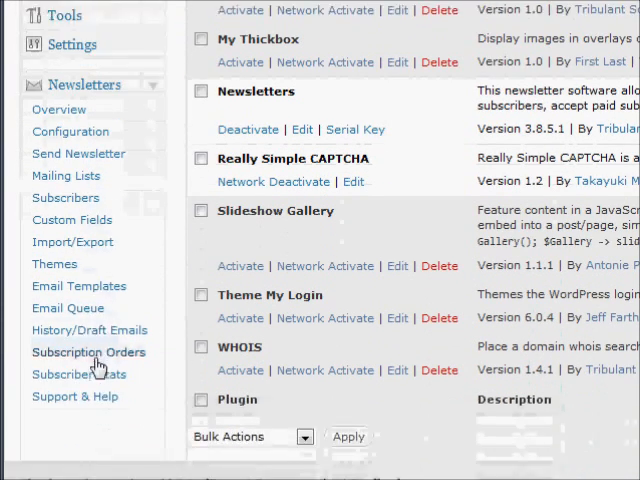